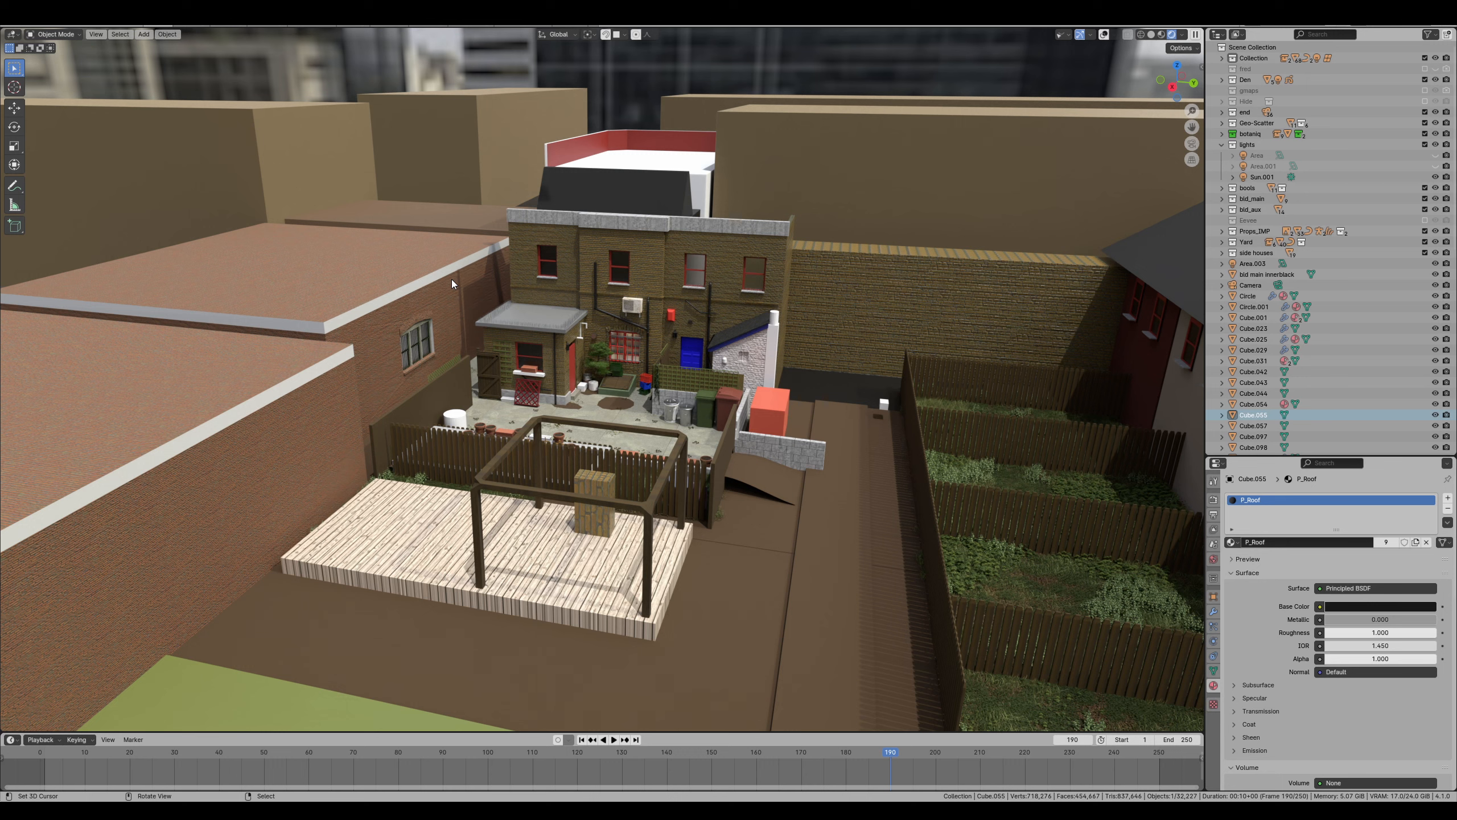
{"action": "mouse_move", "coordinate": [435, 370]}
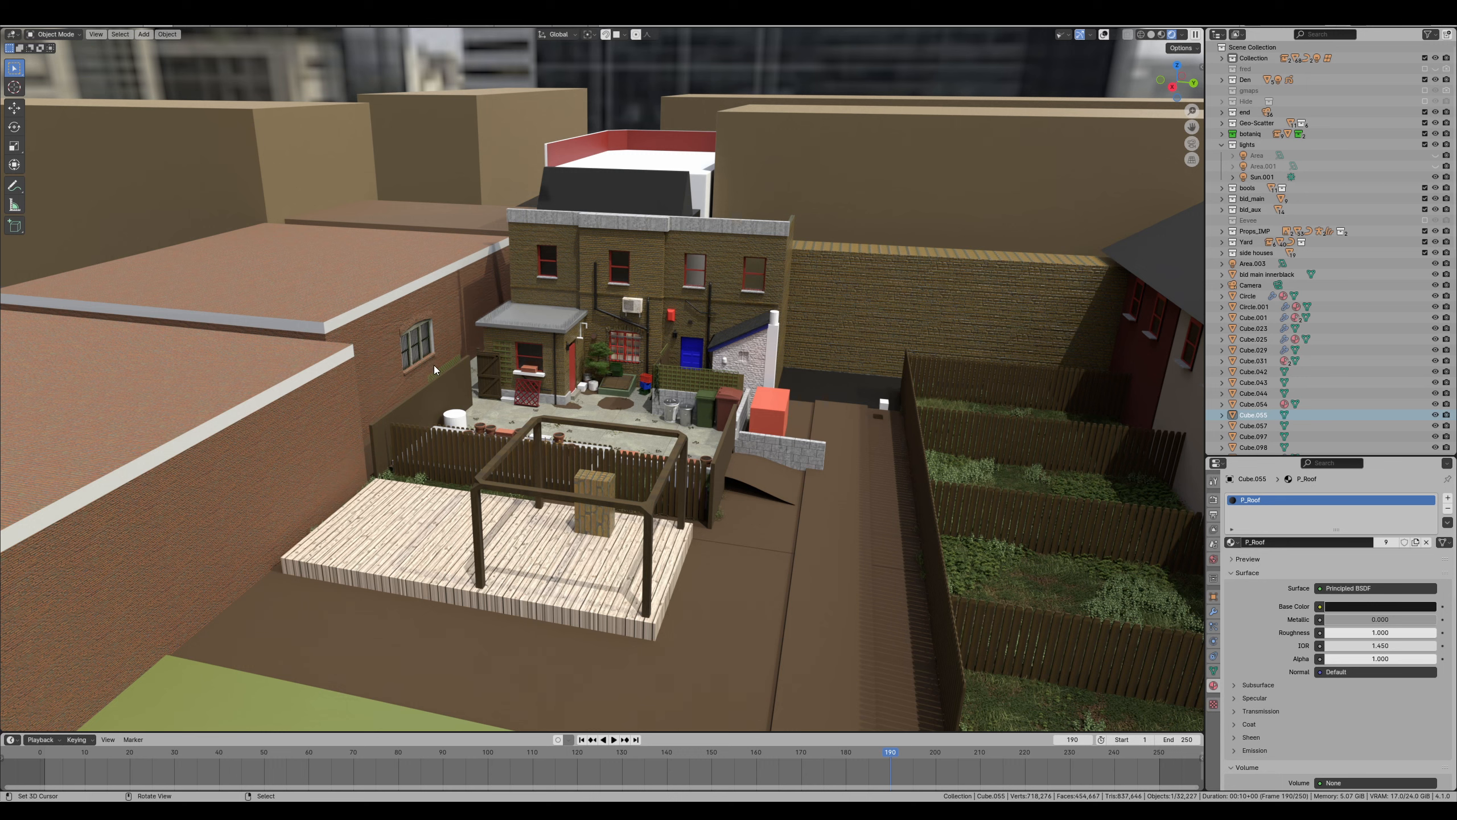
{"action": "mouse_move", "coordinate": [705, 319]}
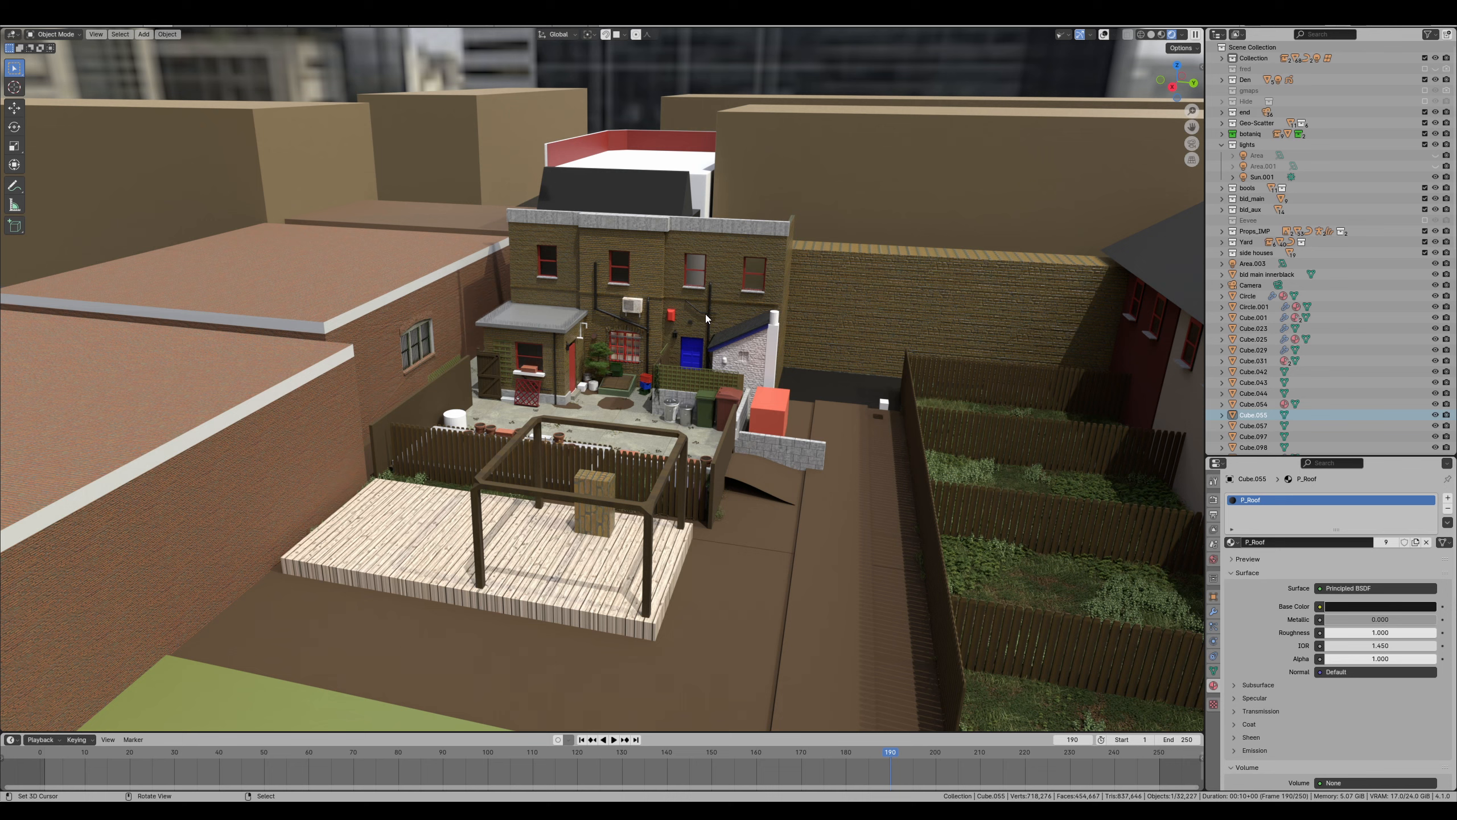
{"action": "mouse_move", "coordinate": [657, 383]}
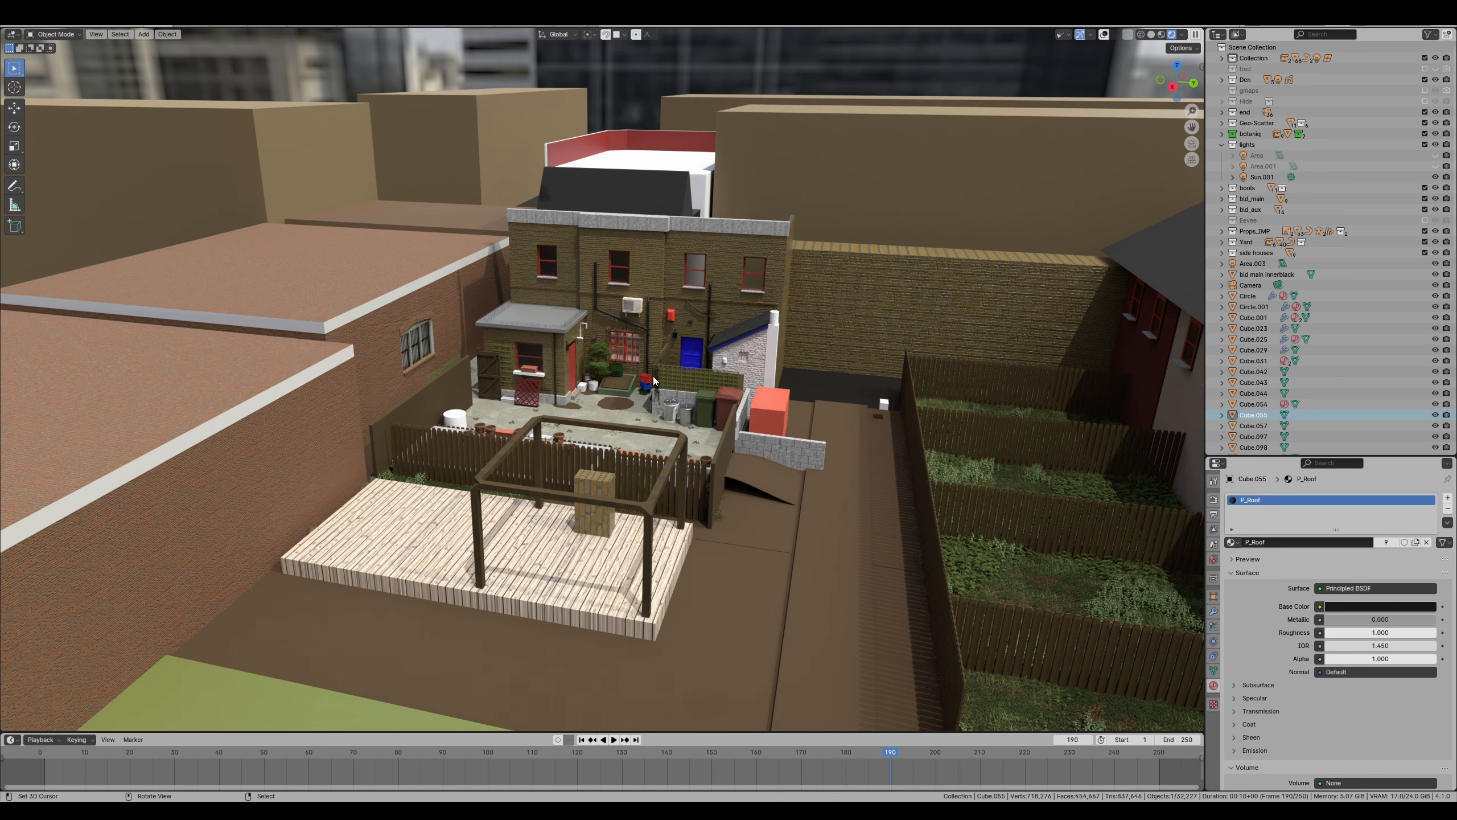
{"action": "mouse_move", "coordinate": [540, 351]}
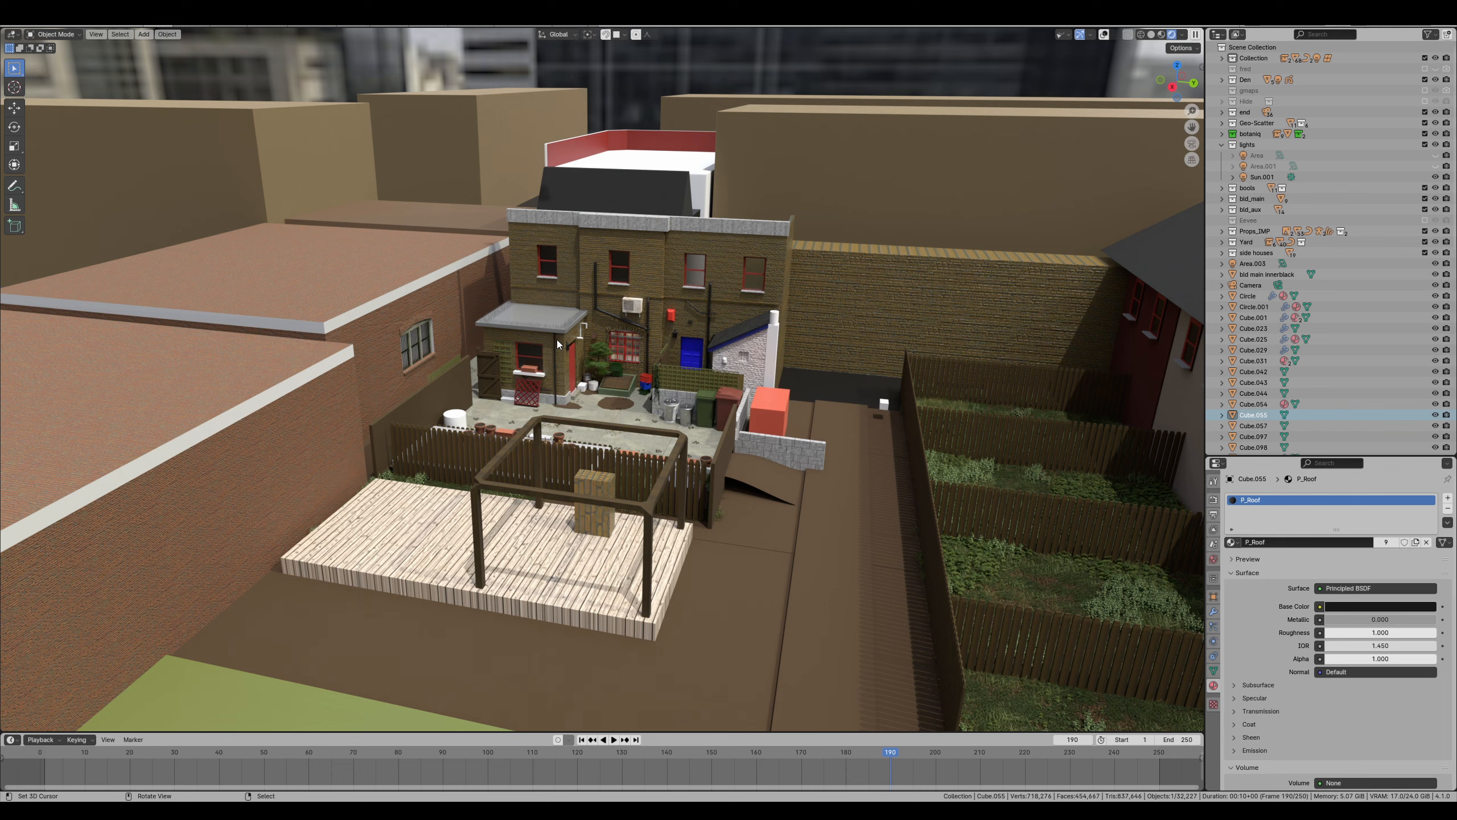
{"action": "mouse_move", "coordinate": [483, 420]}
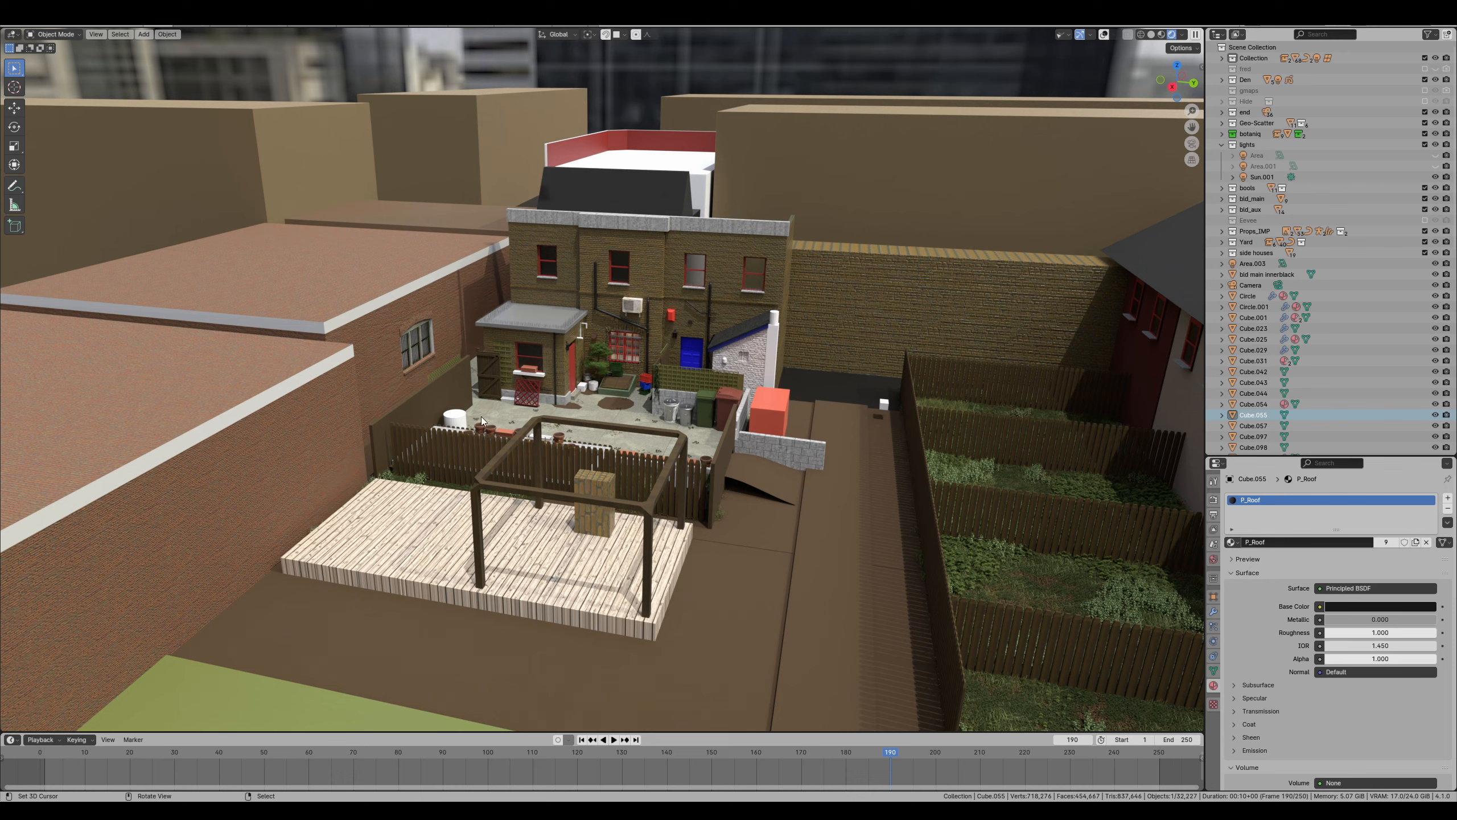
Grab the selection with G while framing the white-and-red building and brown block
{"action": "key", "text": "g"}
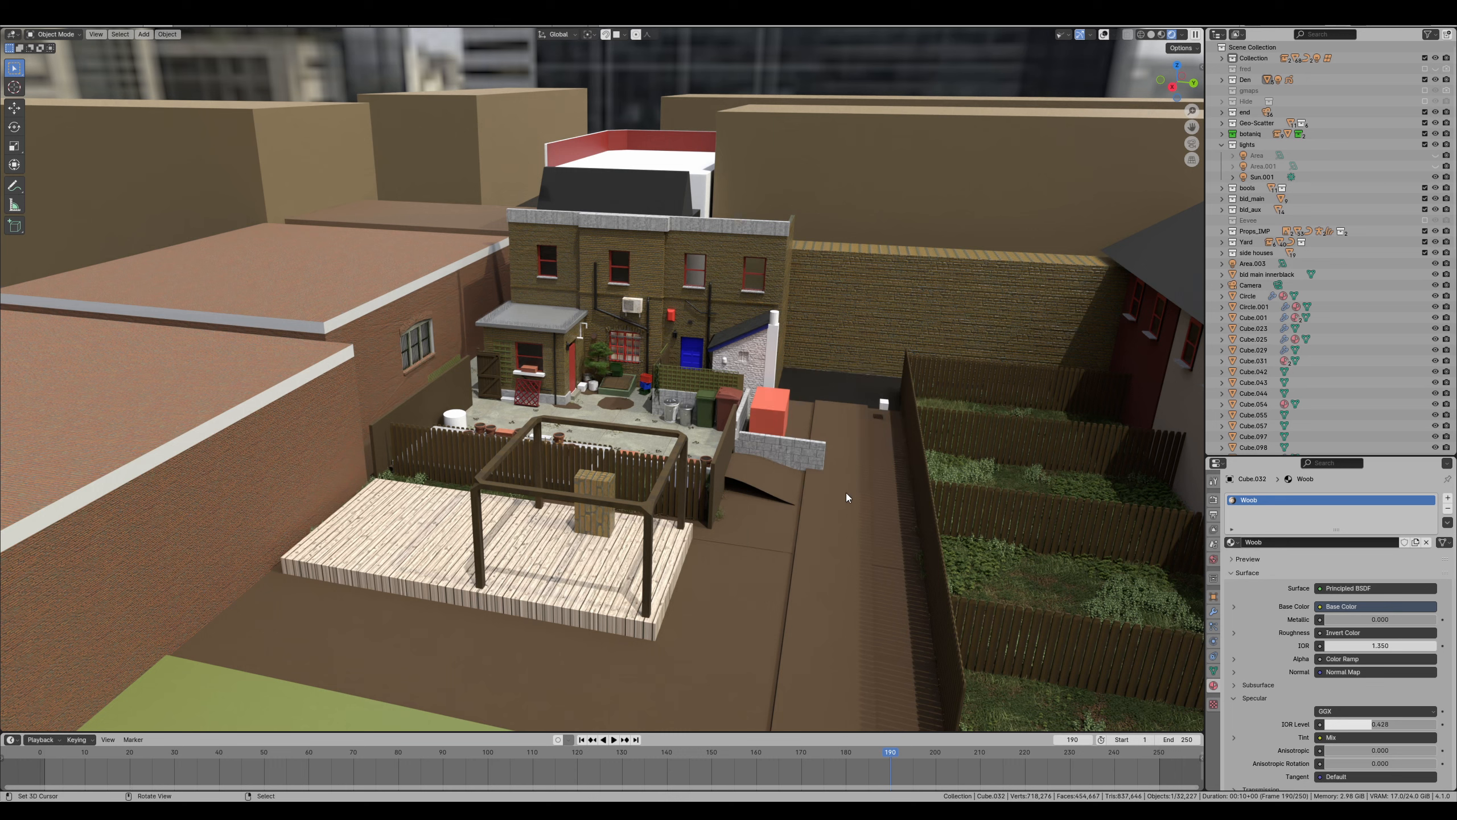
{"action": "mouse_move", "coordinate": [1082, 554]}
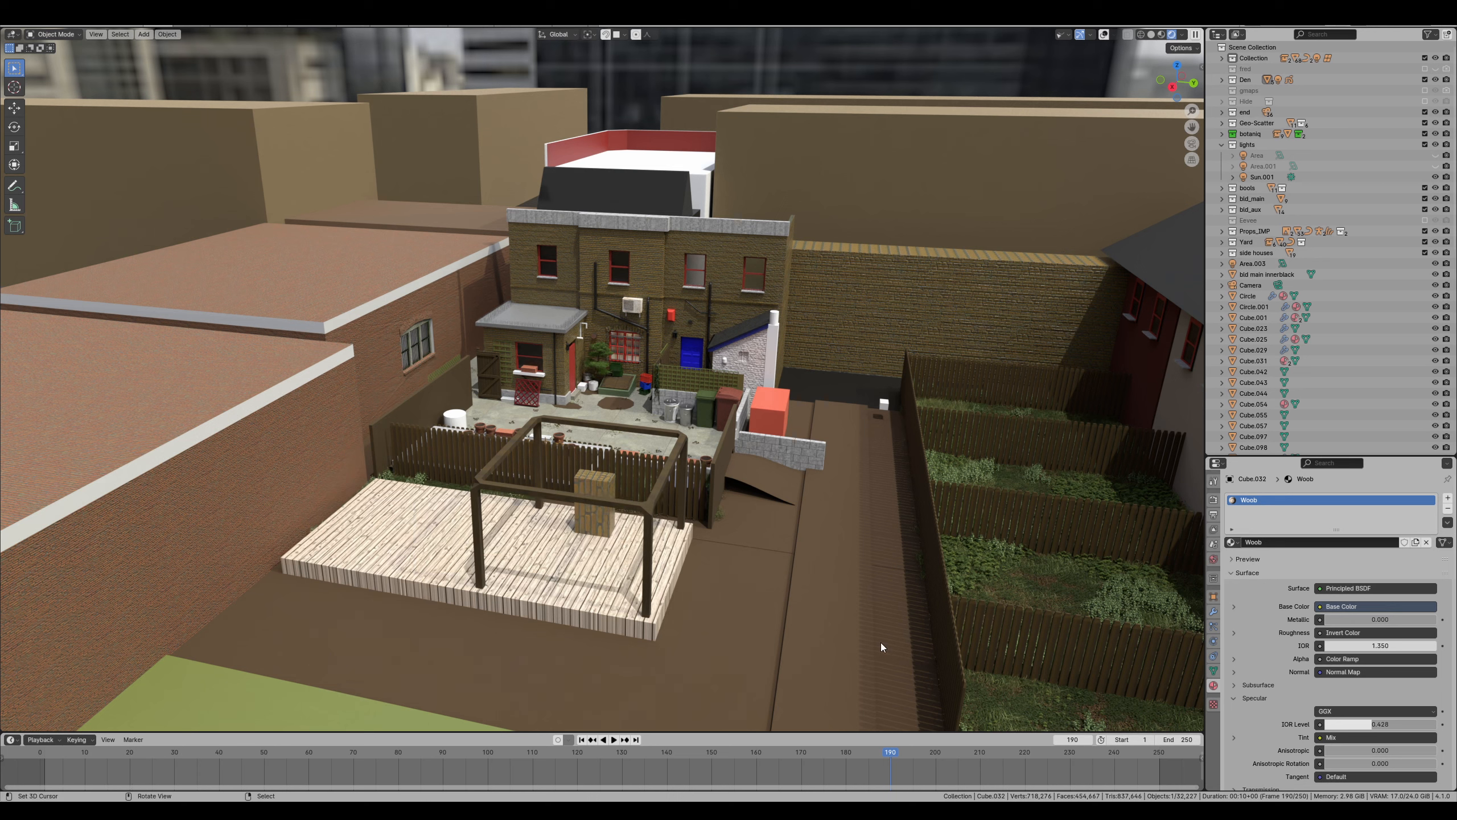
{"action": "mouse_move", "coordinate": [923, 639]}
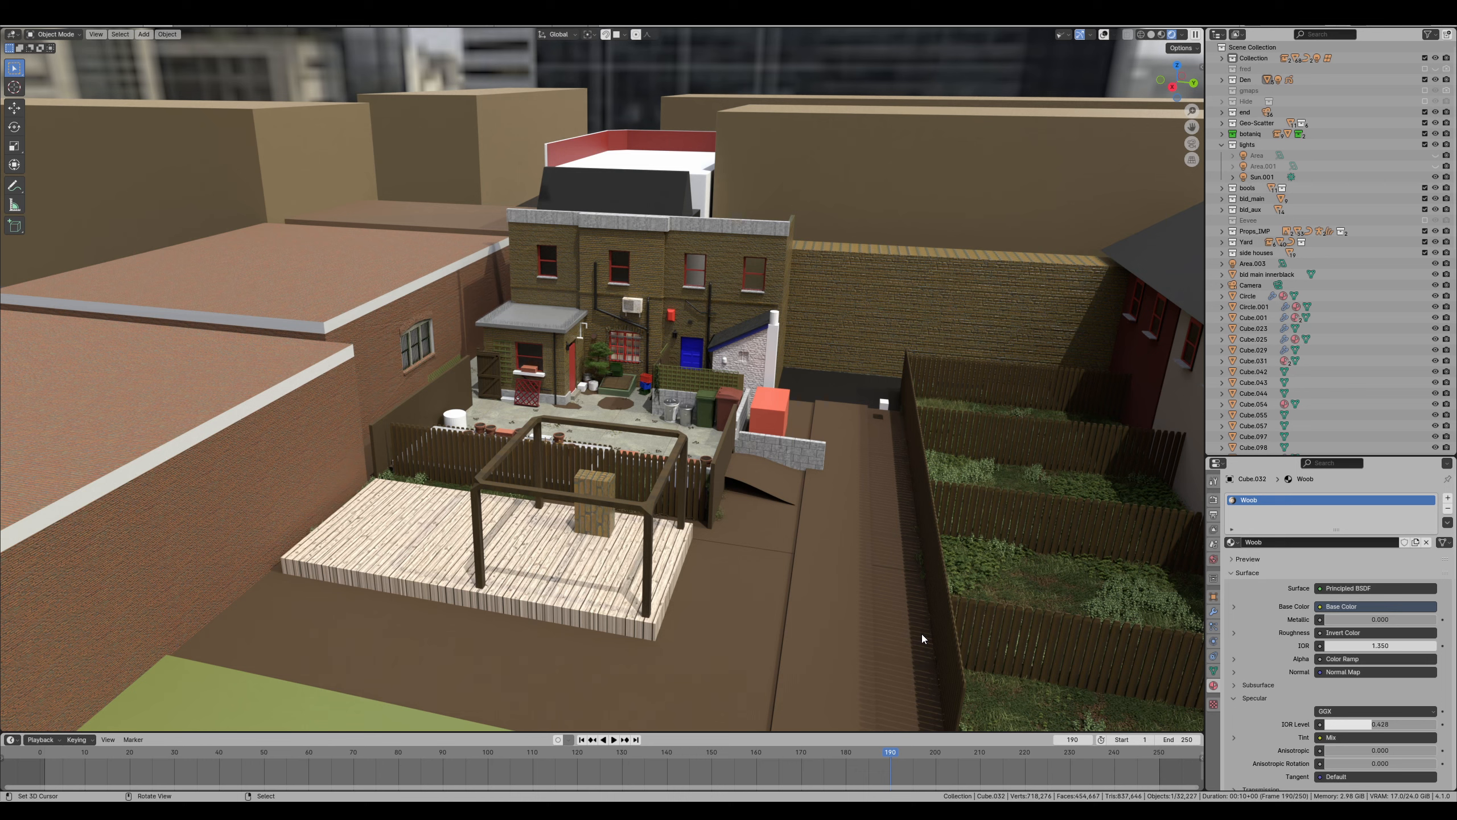
{"action": "mouse_move", "coordinate": [940, 617]}
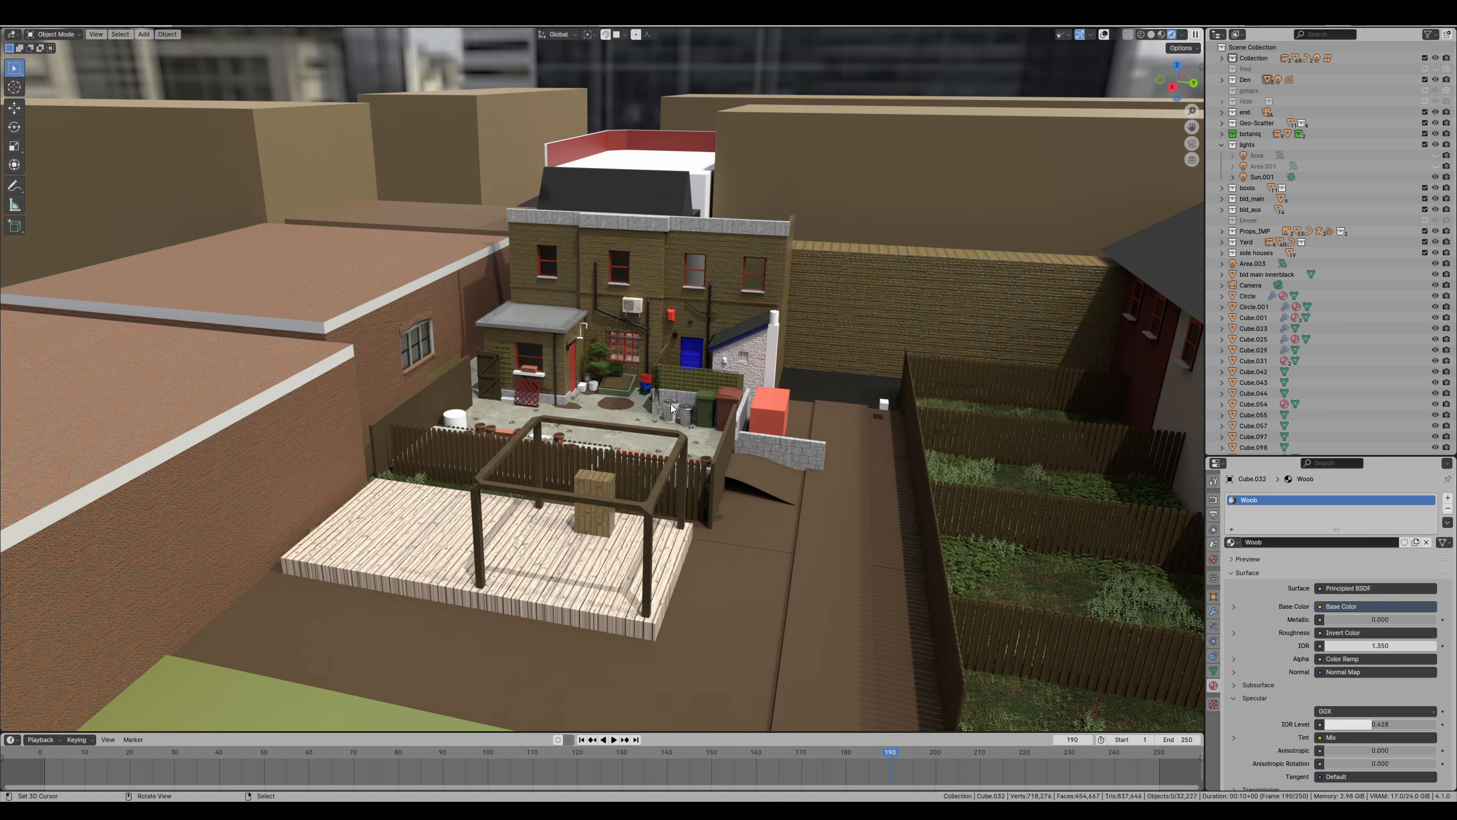
{"action": "mouse_move", "coordinate": [642, 174]}
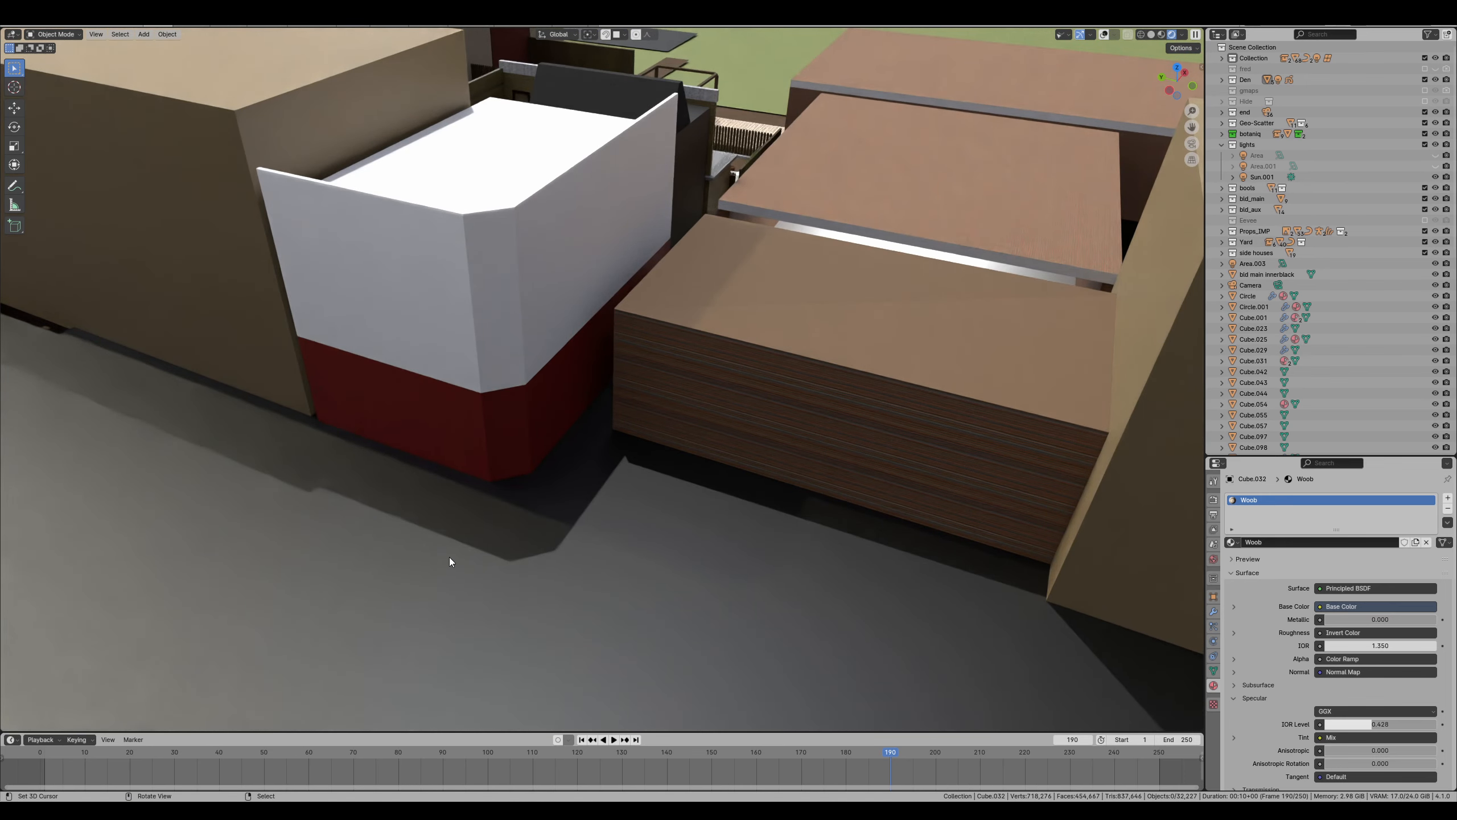
{"action": "mouse_move", "coordinate": [469, 567]}
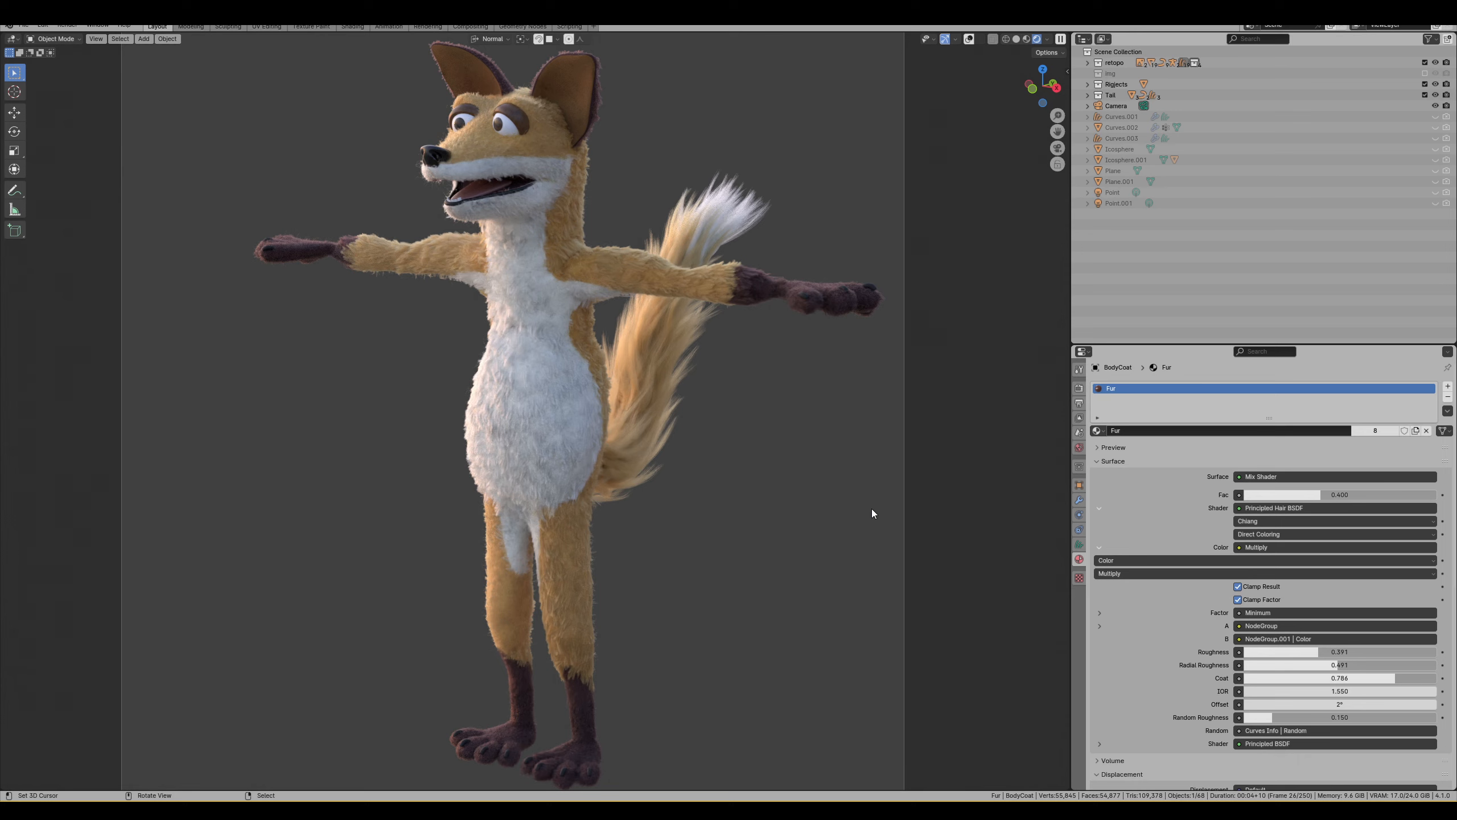
{"action": "mouse_move", "coordinate": [553, 366]}
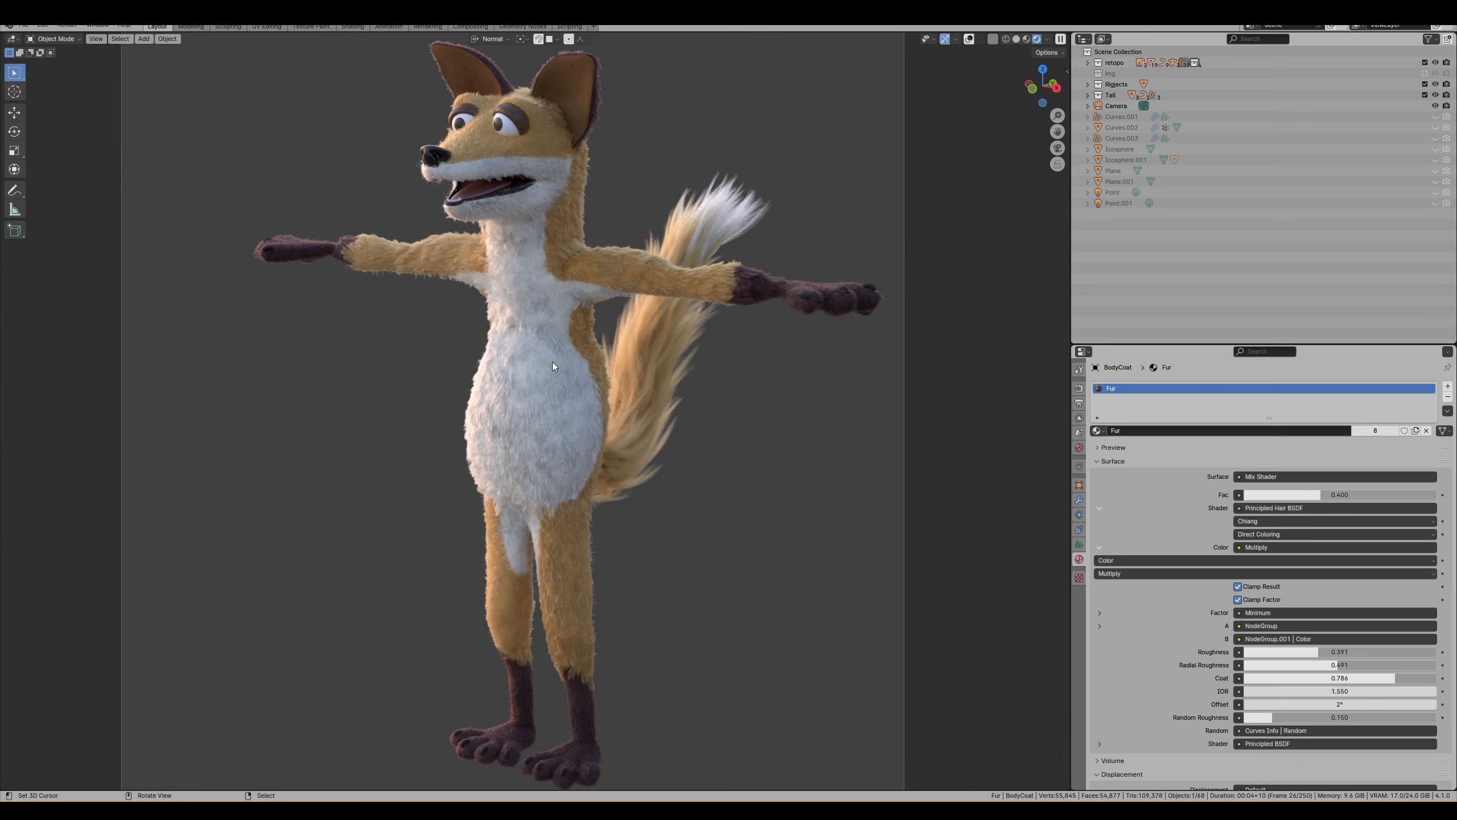
{"action": "mouse_move", "coordinate": [698, 337]}
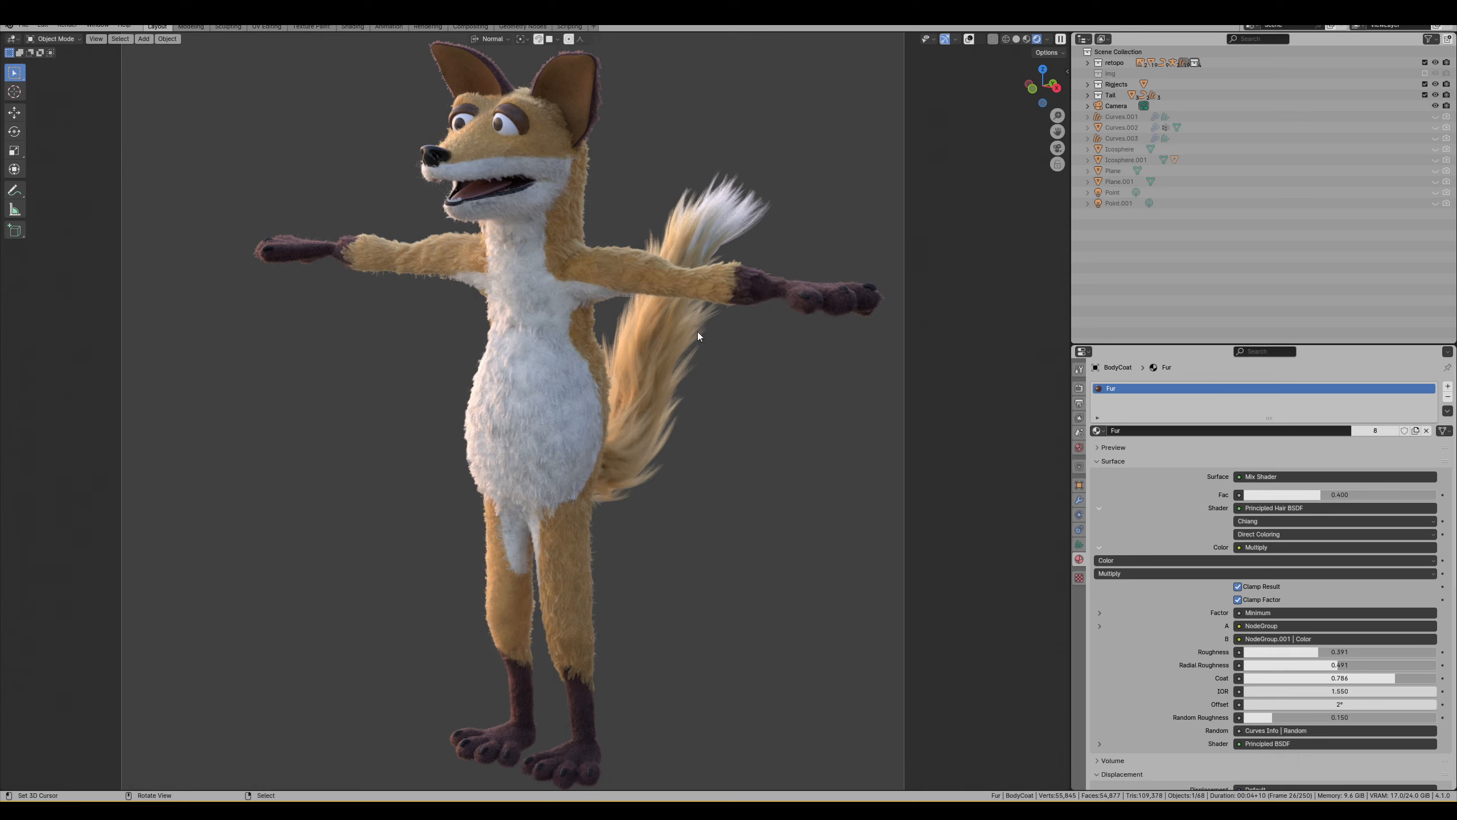
{"action": "mouse_move", "coordinate": [841, 373]}
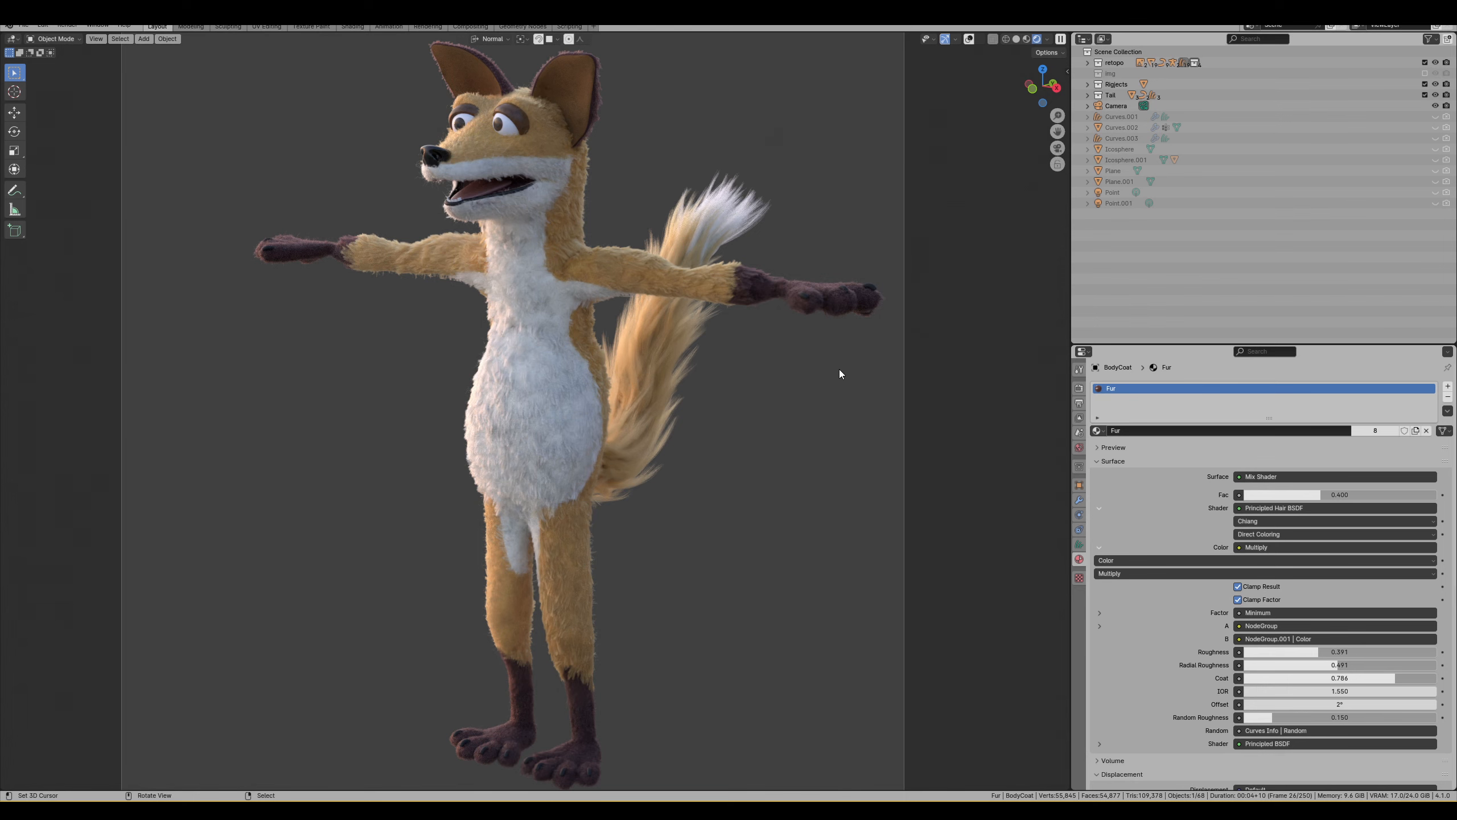